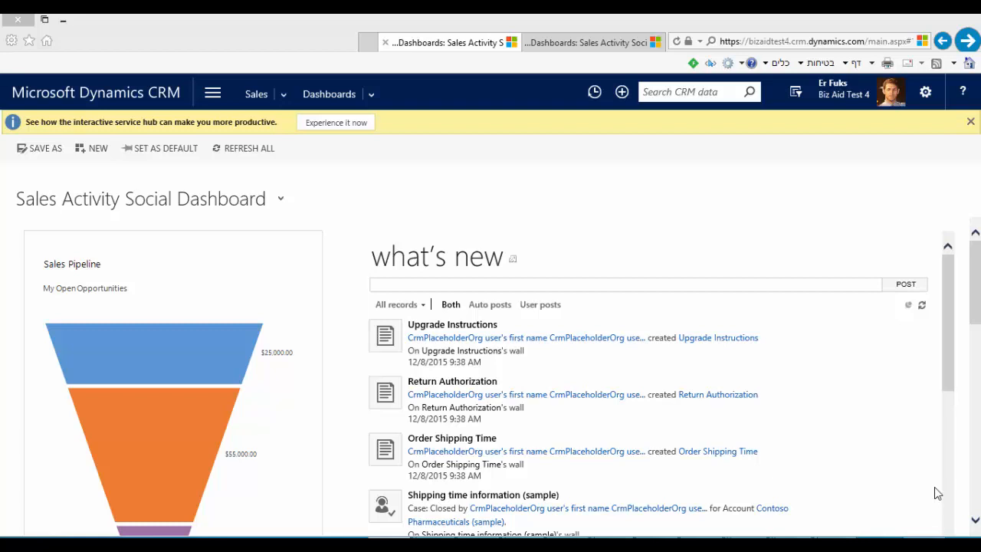
pyautogui.moveTo(914, 485)
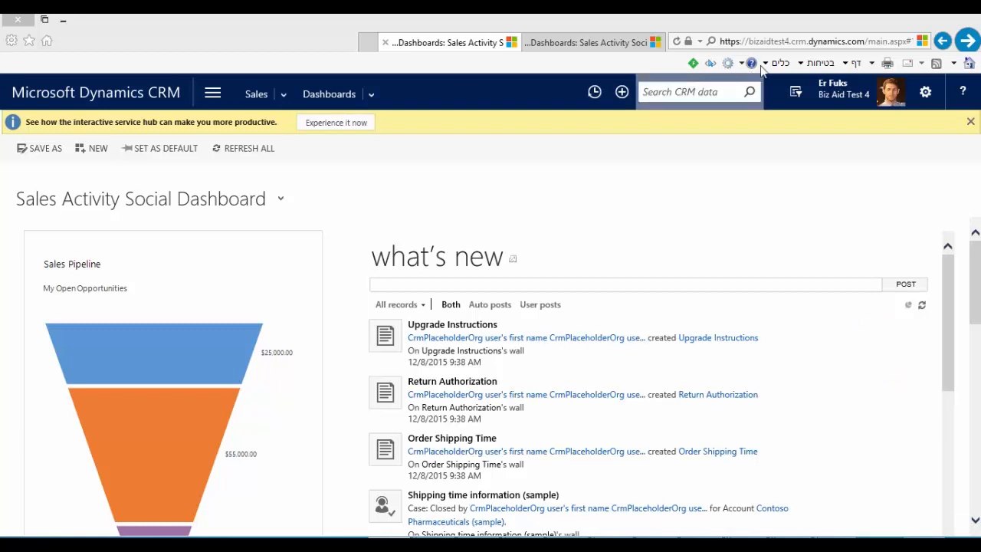
# Step: Switch to the interactive Service Hub via 'Experience it now' in the notification bar
pyautogui.click(828, 40)
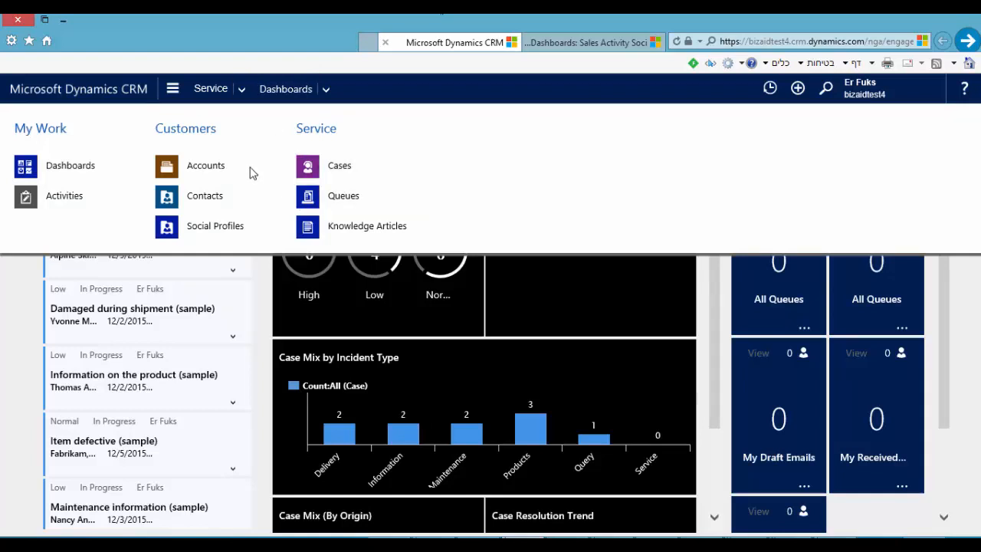
pyautogui.moveTo(110, 196)
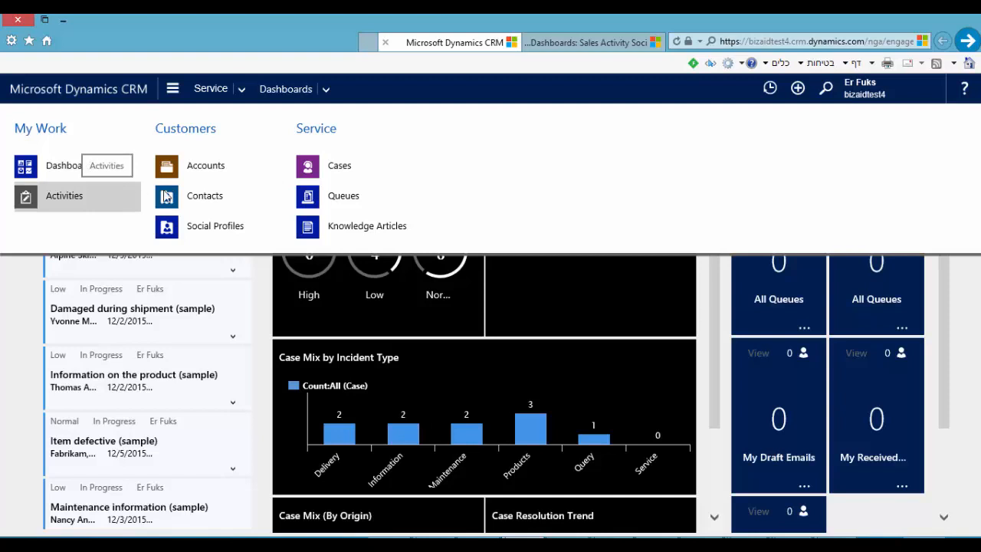
# Step: Go to Cases and bring up the 'Average order shipment time (sample)' case form
pyautogui.click(340, 166)
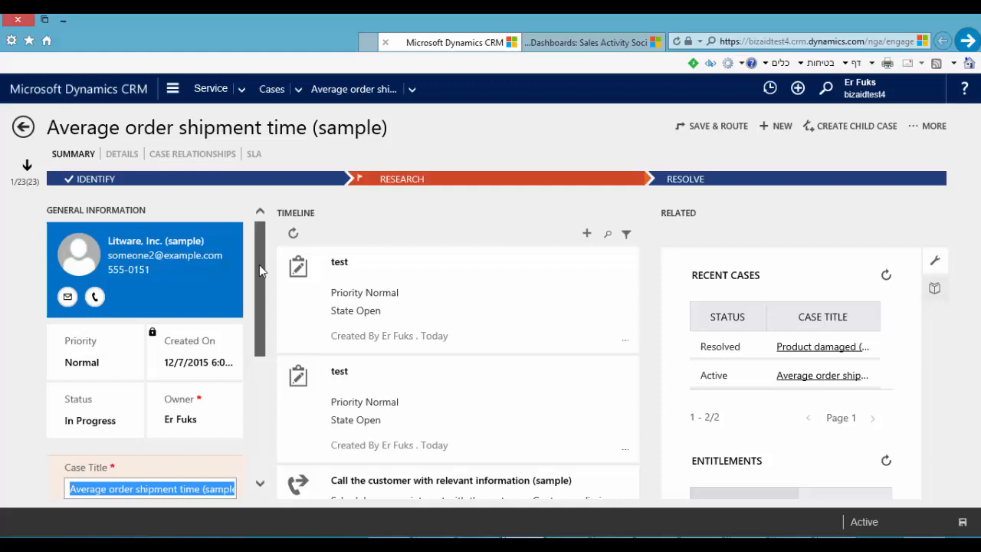
pyautogui.scroll(-3)
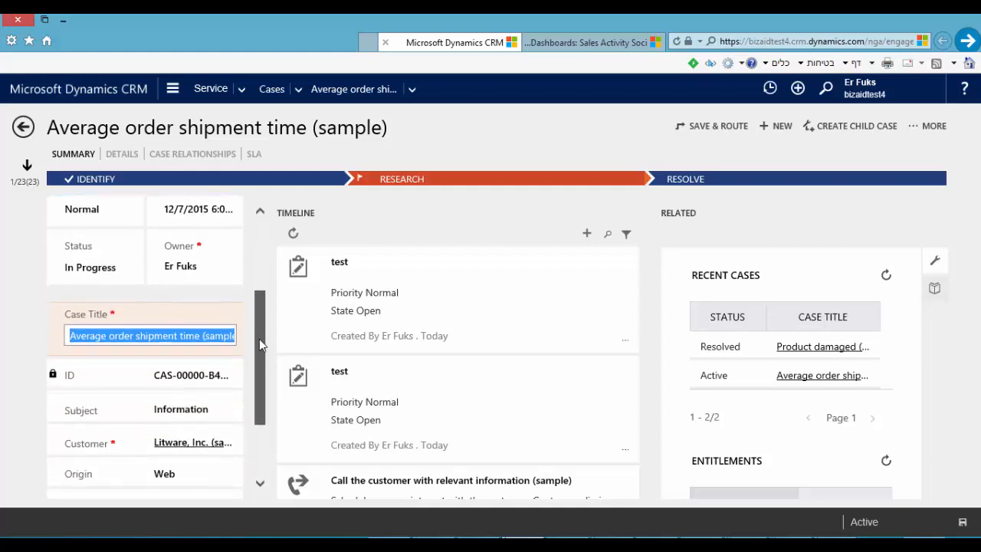
pyautogui.scroll(-3)
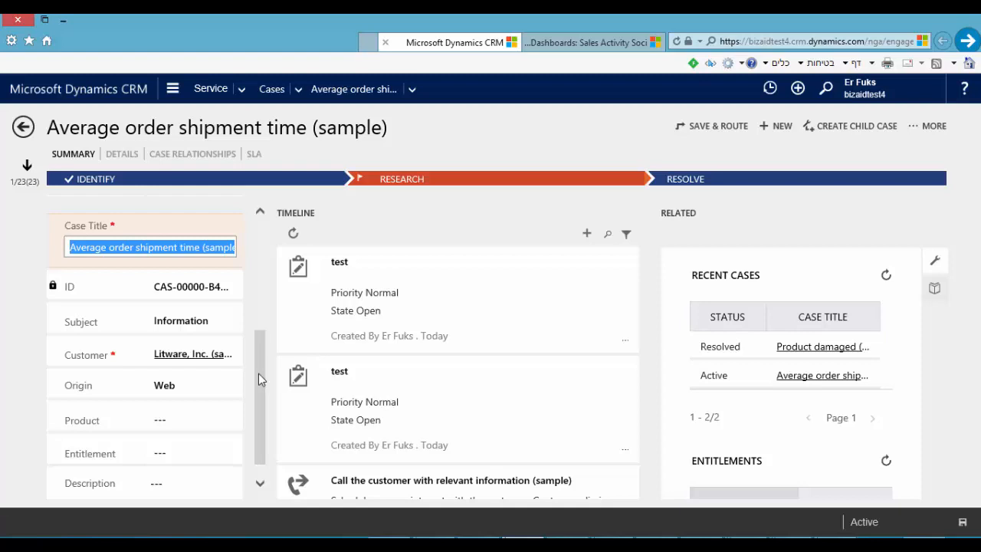
# Step: Browse the case's Details, Case Relationships and SLA sections, all empty
pyautogui.click(123, 153)
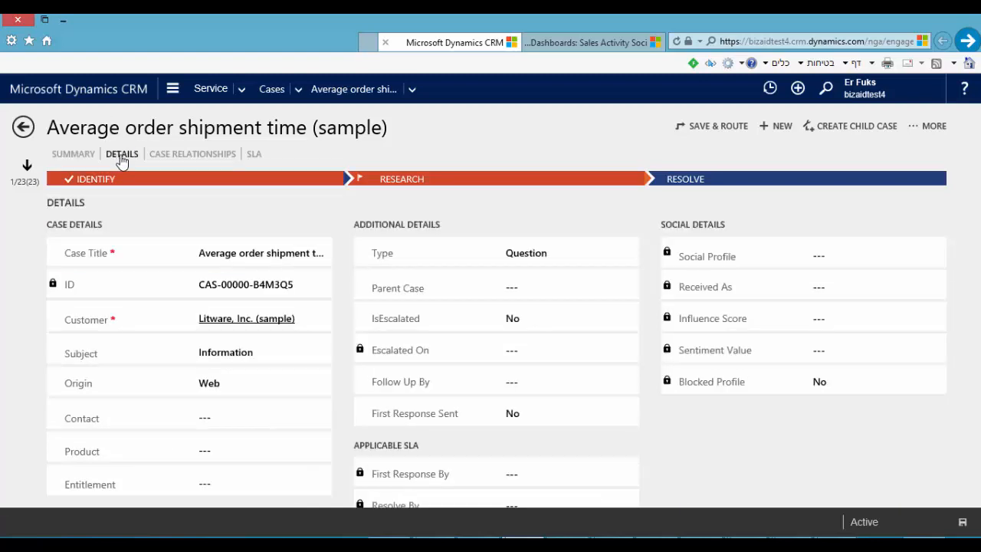
pyautogui.click(194, 154)
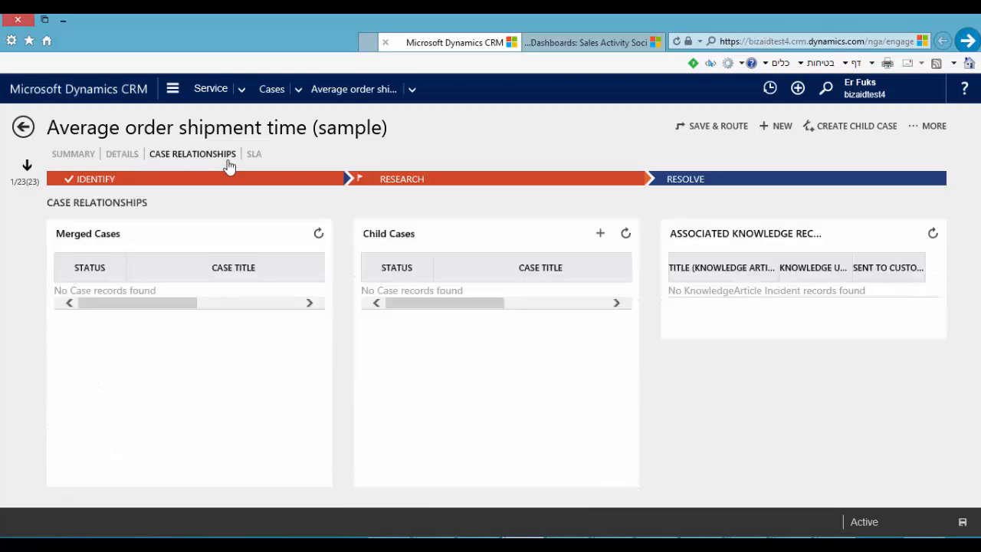
pyautogui.click(255, 153)
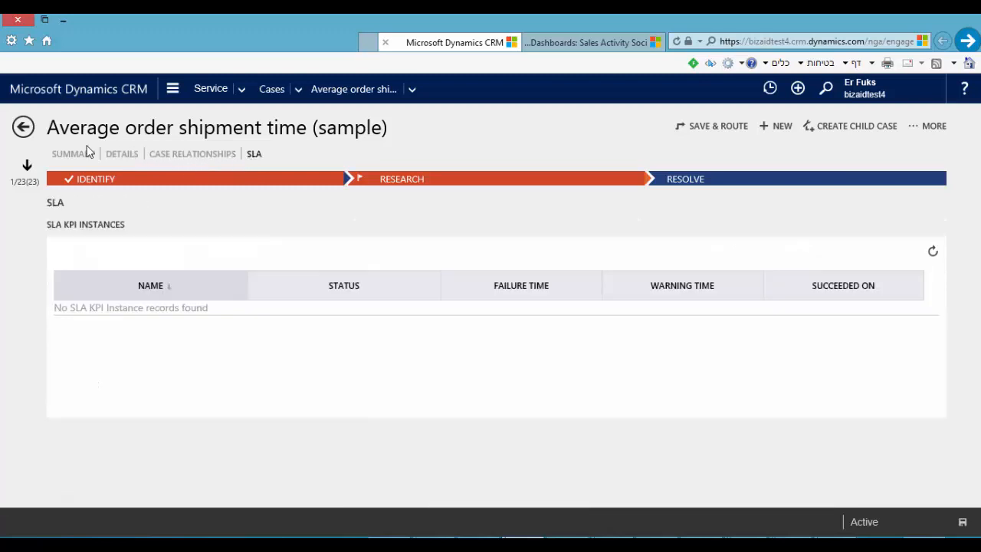
# Step: Return to the case Summary and reveal the timeline's filter and record search options
pyautogui.click(70, 154)
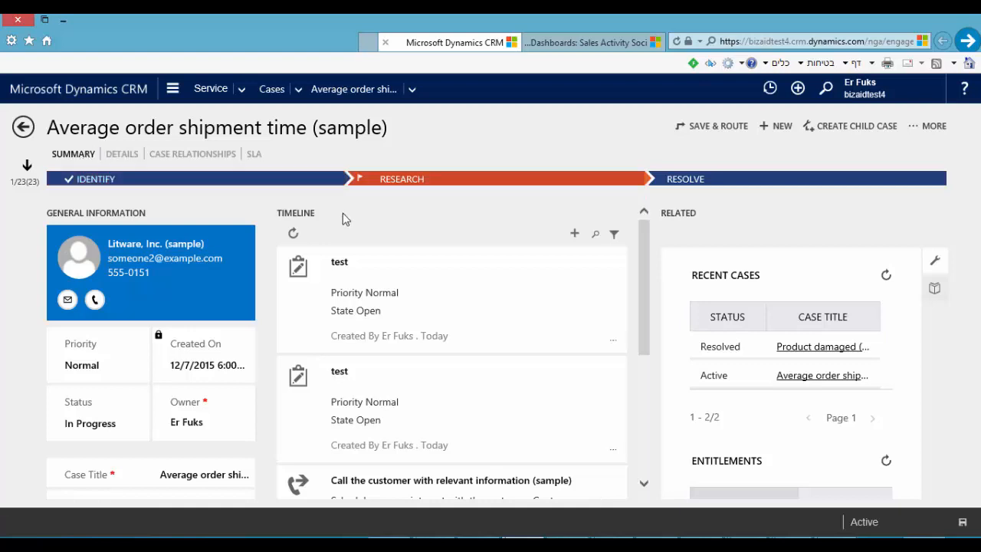
pyautogui.moveTo(392, 225)
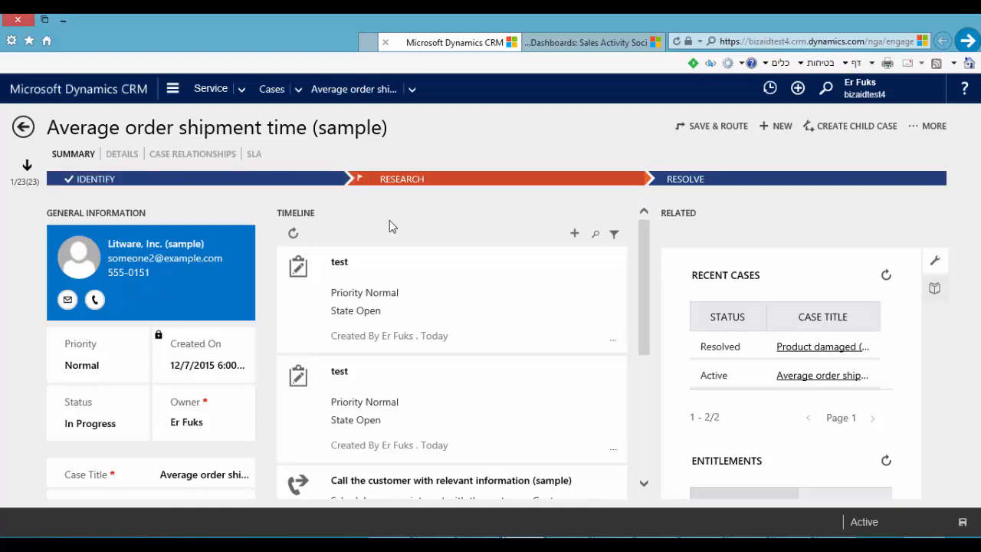
pyautogui.moveTo(613, 233)
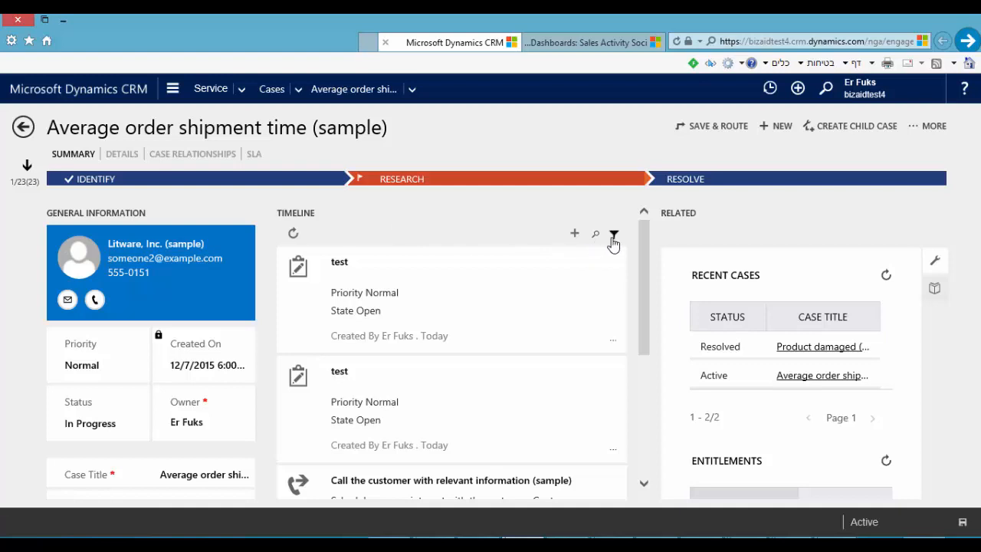
pyautogui.click(613, 233)
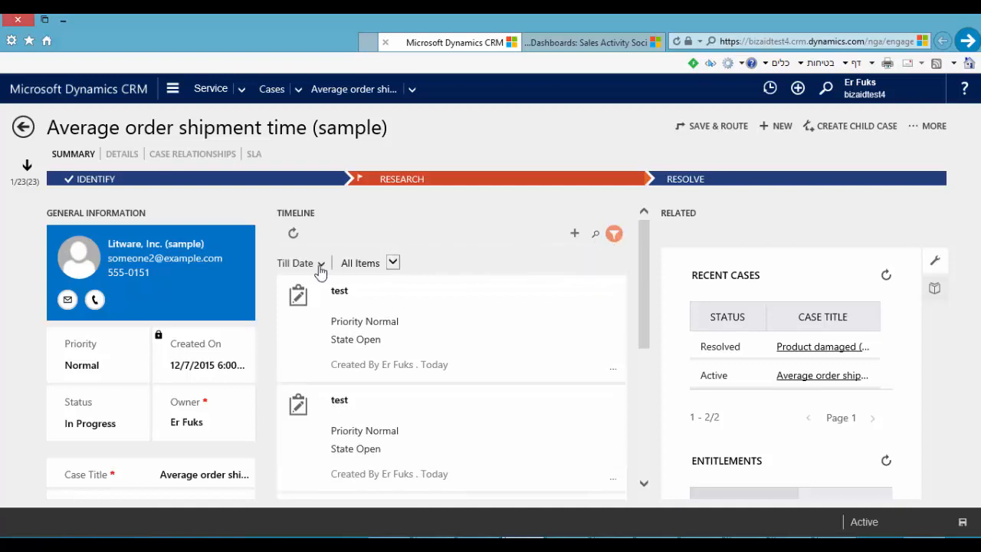
pyautogui.moveTo(463, 257)
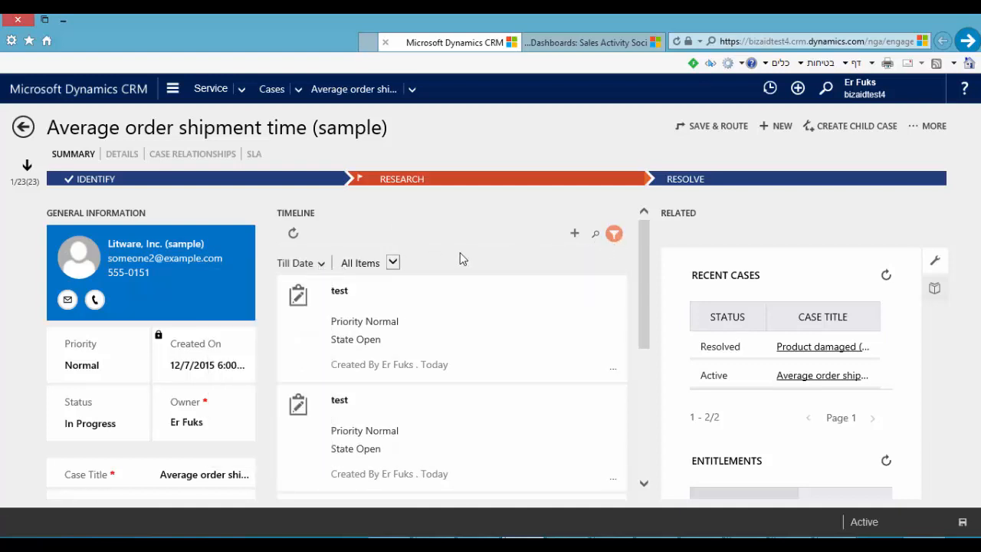
pyautogui.click(595, 233)
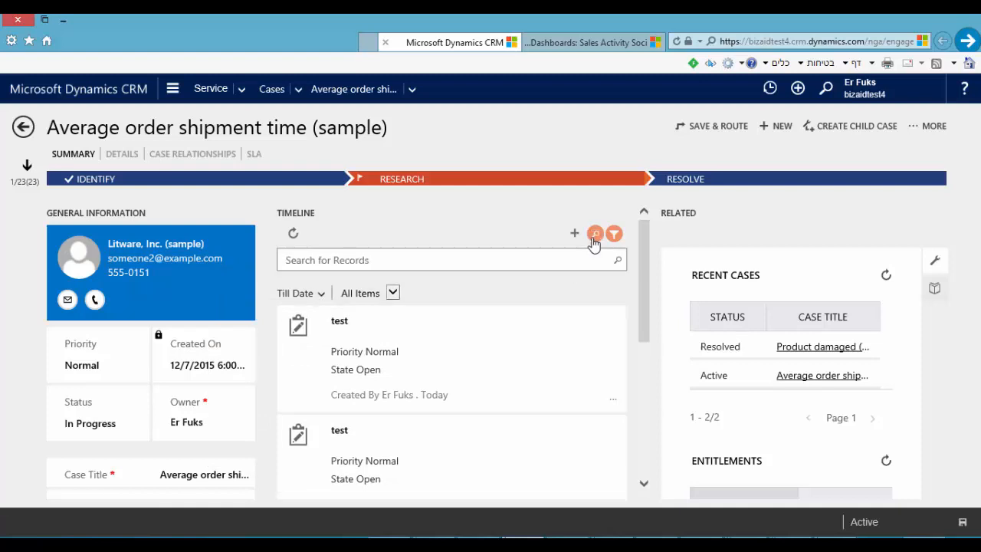
pyautogui.moveTo(575, 239)
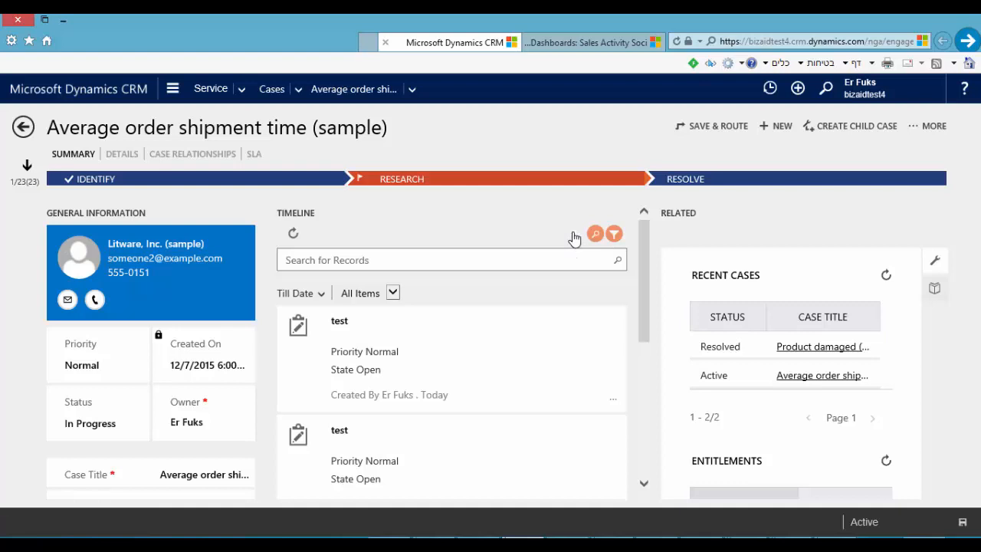
# Step: Start a new Task from the timeline's add menu, then abandon it unsaved
pyautogui.click(574, 233)
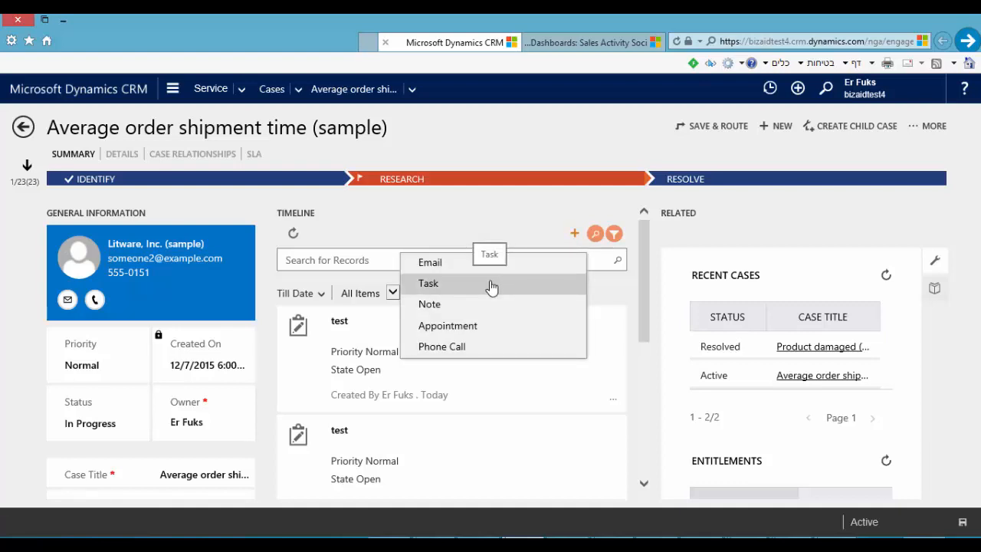
pyautogui.click(428, 284)
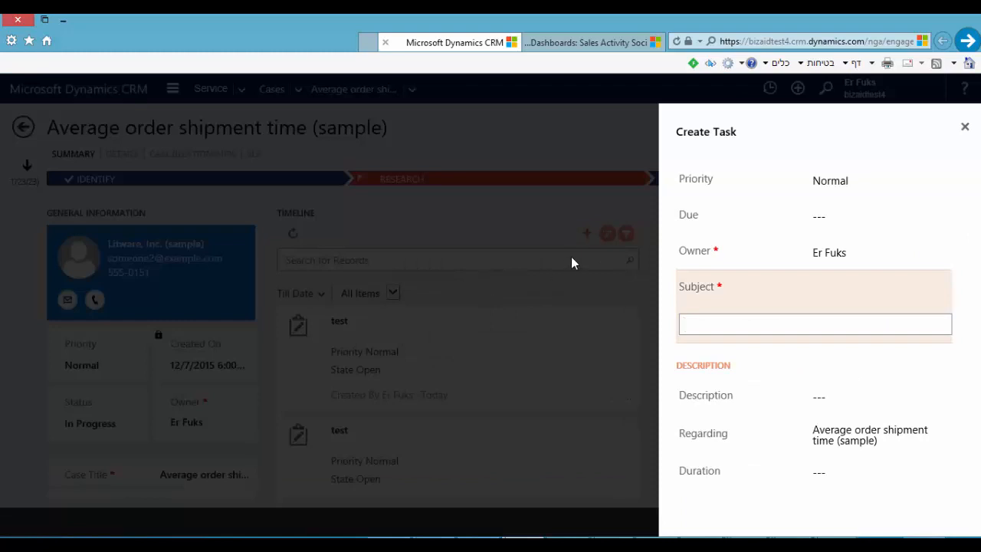
pyautogui.click(966, 125)
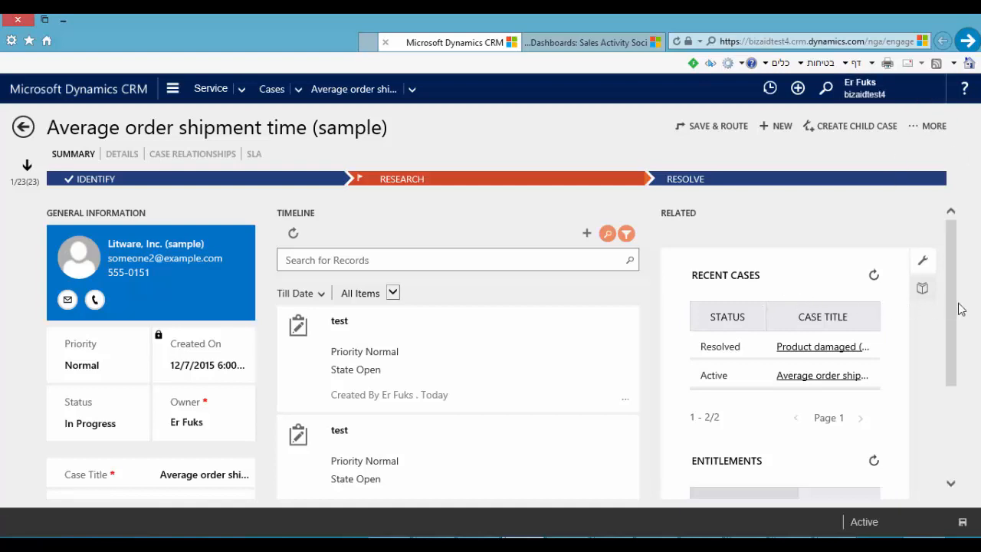
# Step: Show knowledge article search in the Related pane and expand the Research stage details
pyautogui.scroll(-3)
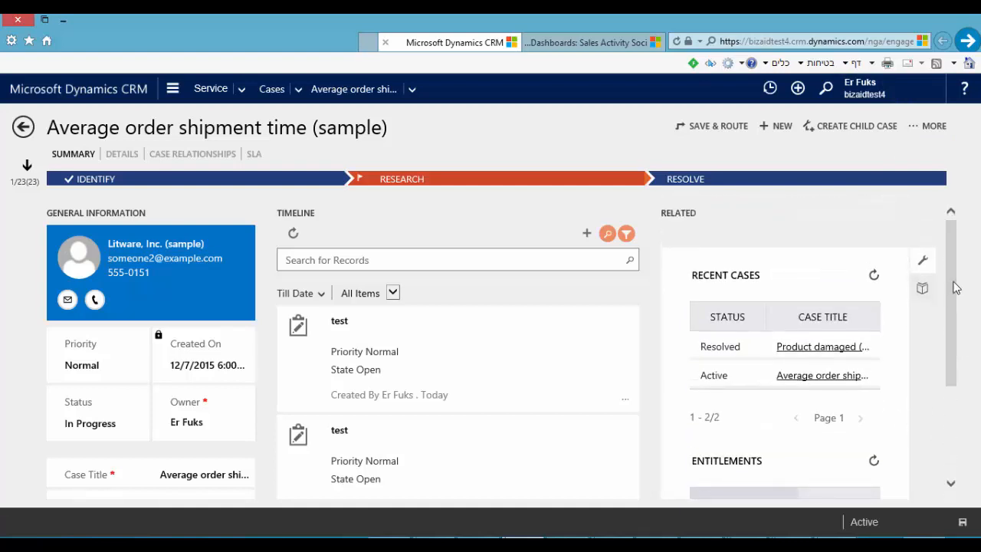
pyautogui.click(923, 287)
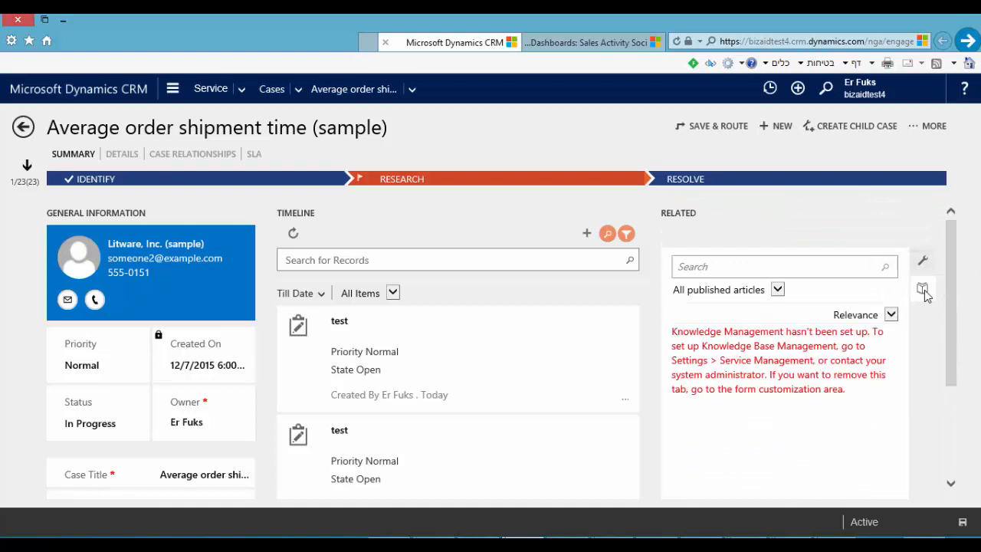
pyautogui.moveTo(926, 287)
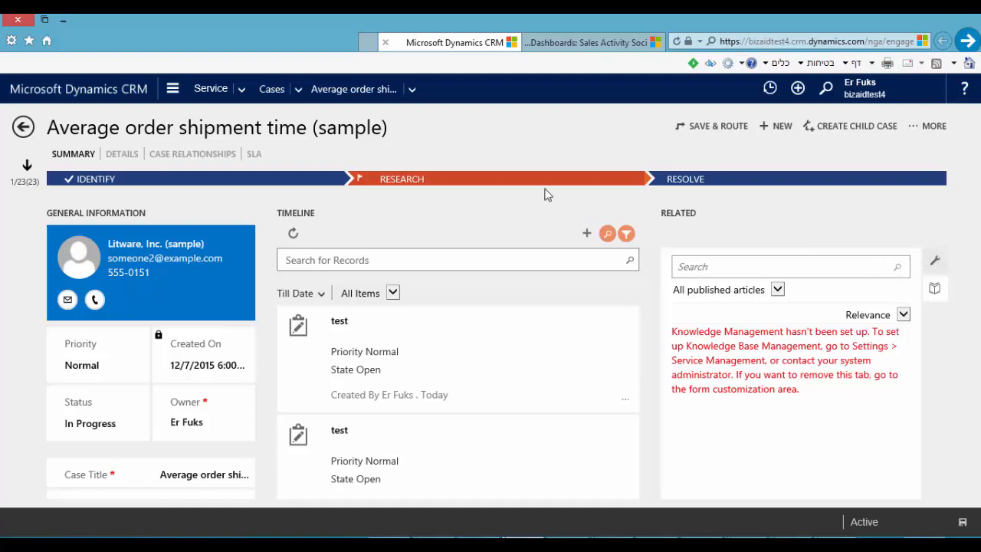
pyautogui.click(402, 177)
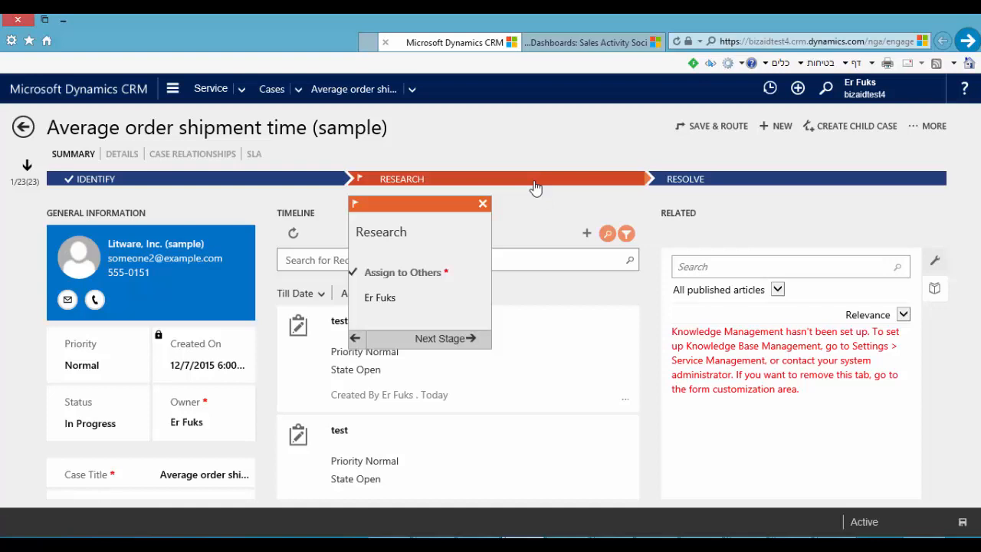
pyautogui.click(241, 89)
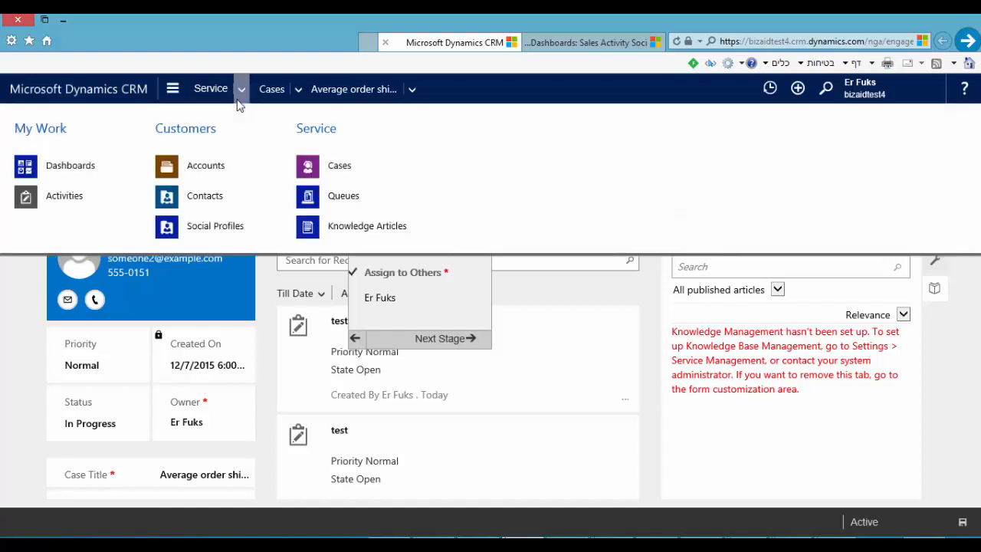
pyautogui.click(70, 166)
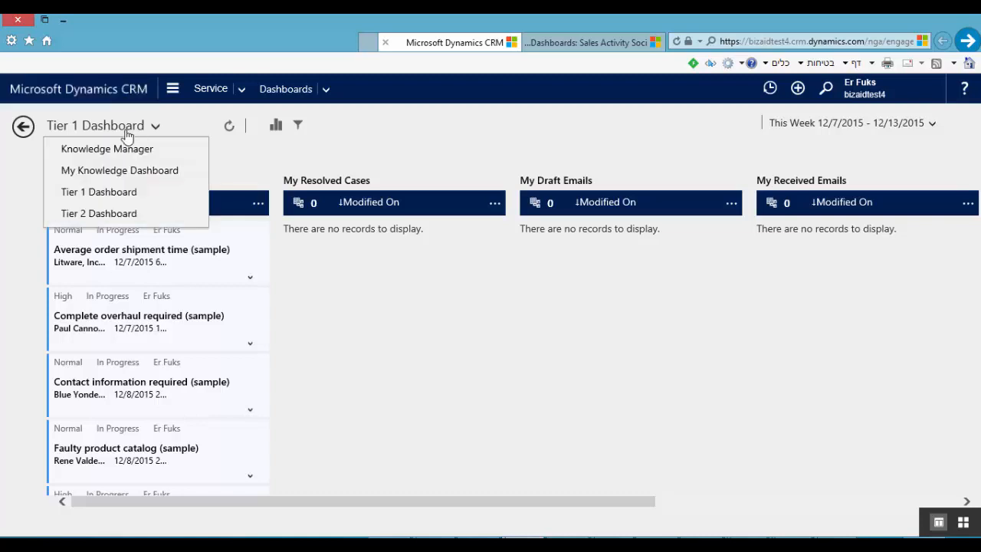
pyautogui.moveTo(138, 170)
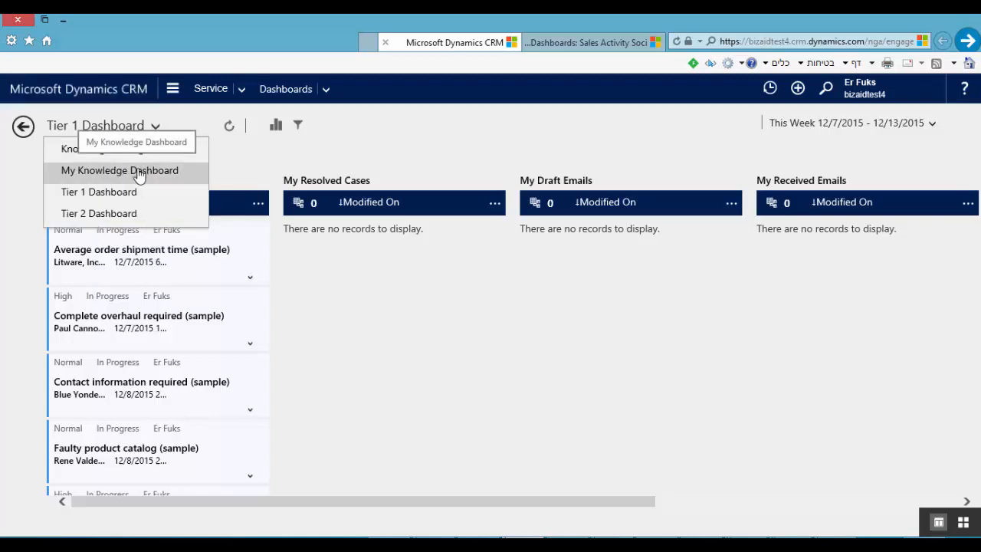
pyautogui.moveTo(135, 198)
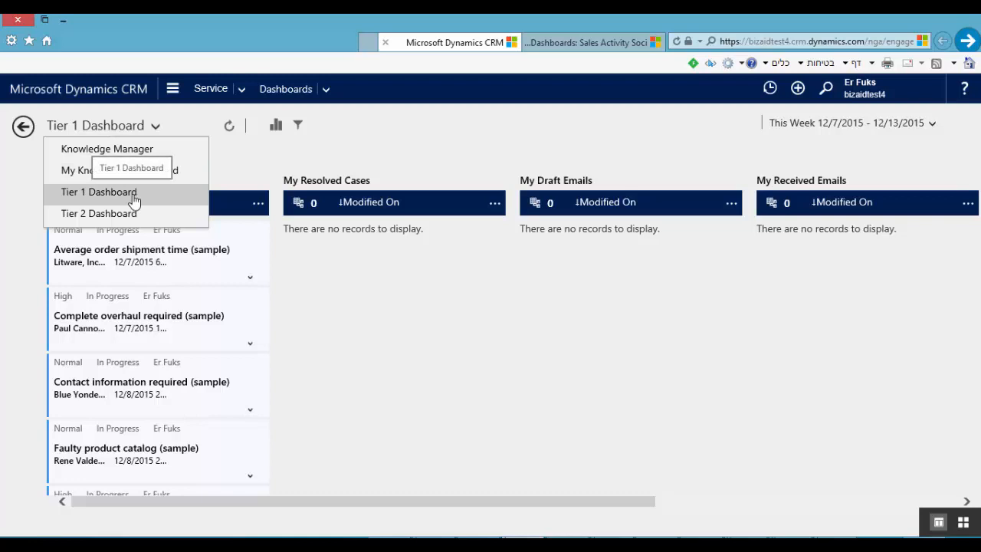
pyautogui.click(98, 192)
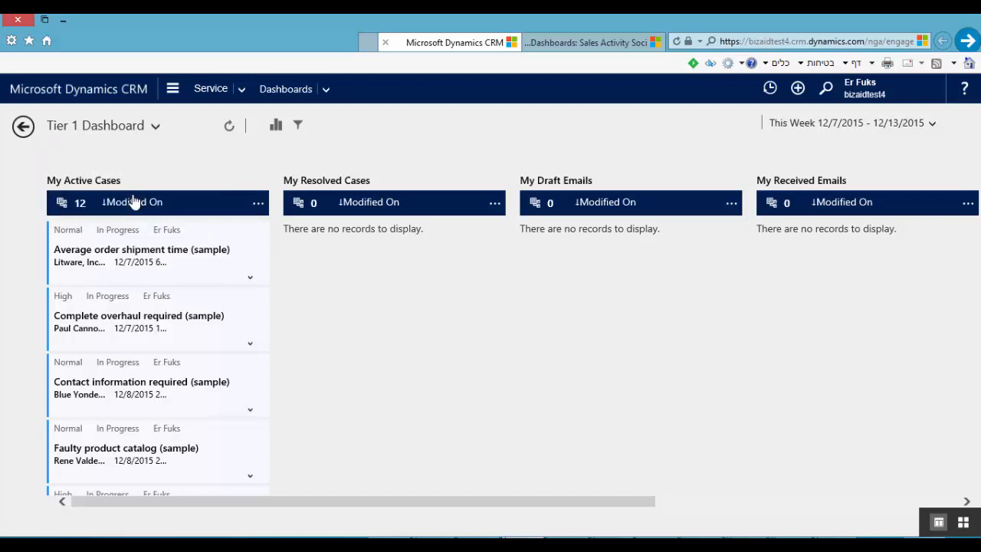
pyautogui.moveTo(95, 187)
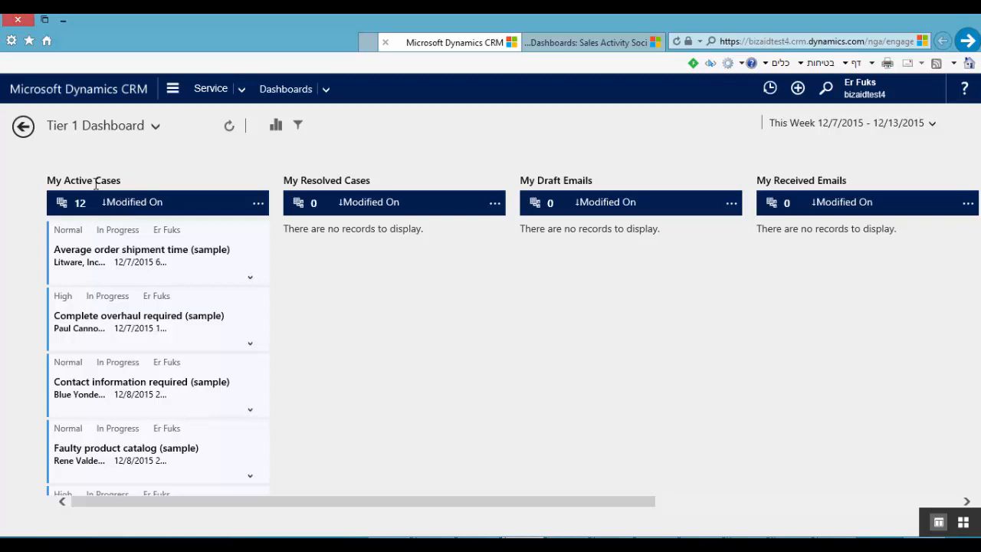
pyautogui.moveTo(359, 195)
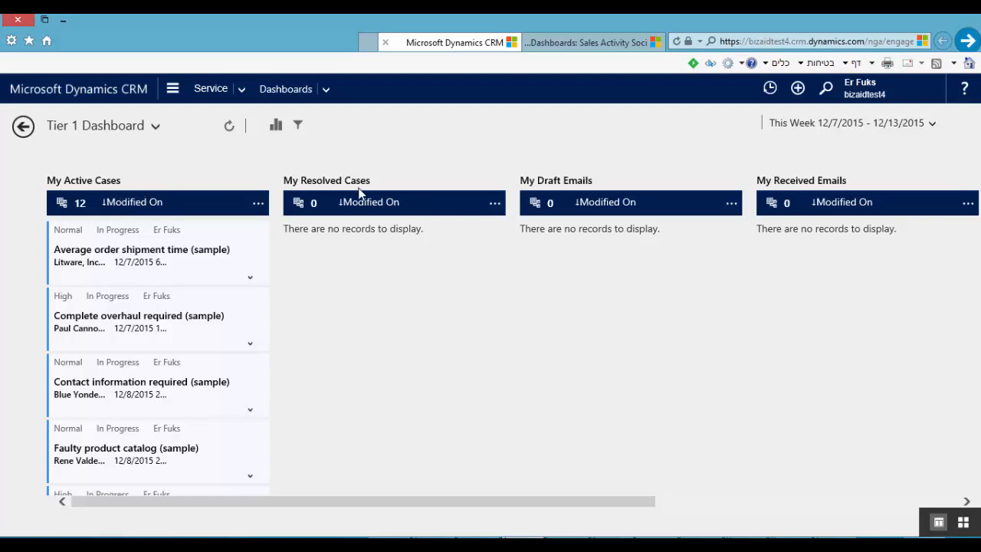
pyautogui.moveTo(712, 155)
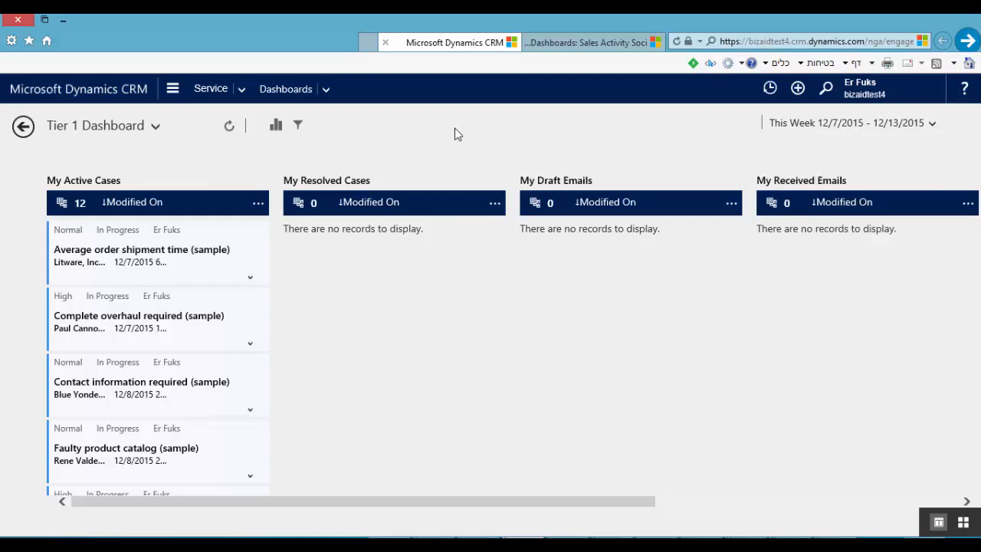
pyautogui.moveTo(299, 130)
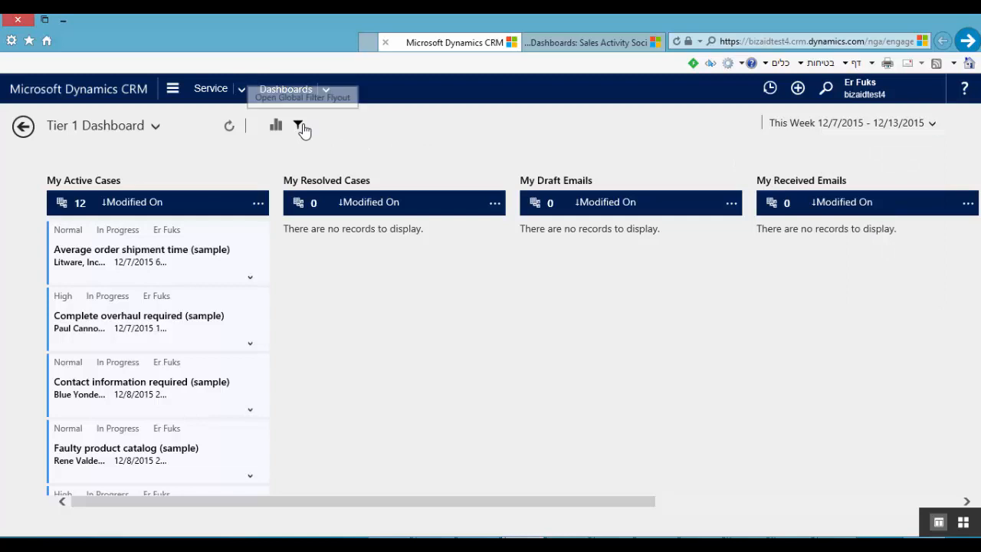
# Step: Dismiss the Tier 1 Dashboard filter flyout and show the active-case charts above the streams
pyautogui.click(298, 126)
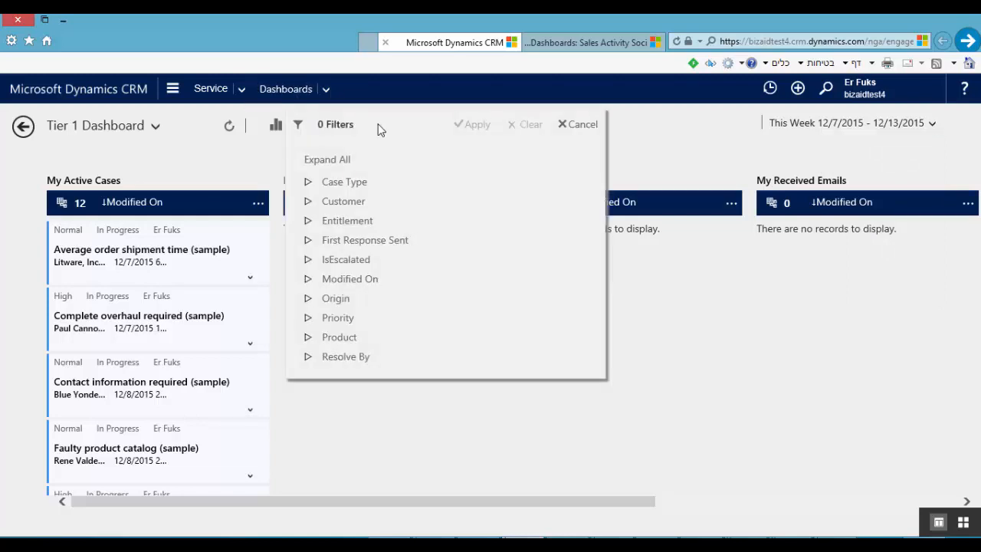
pyautogui.click(577, 123)
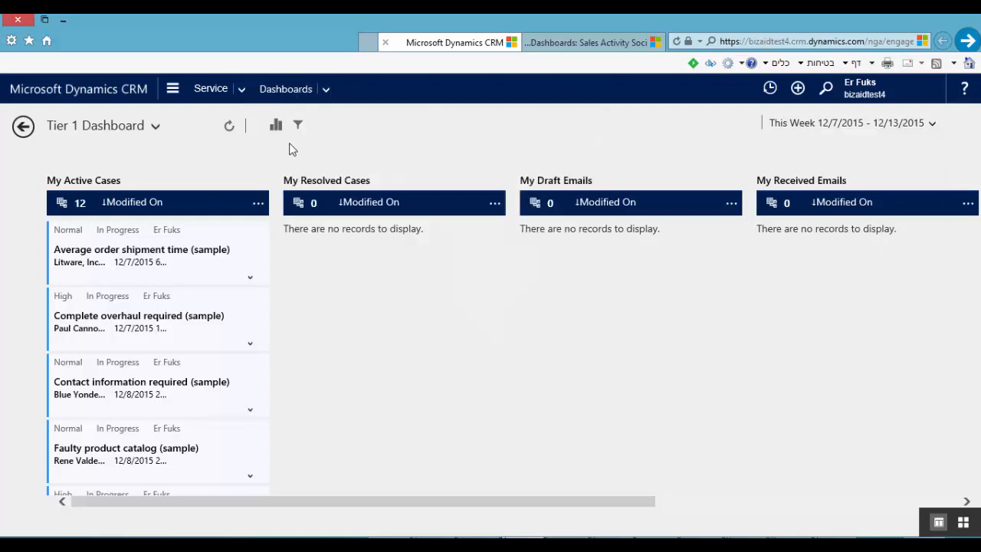
pyautogui.click(276, 125)
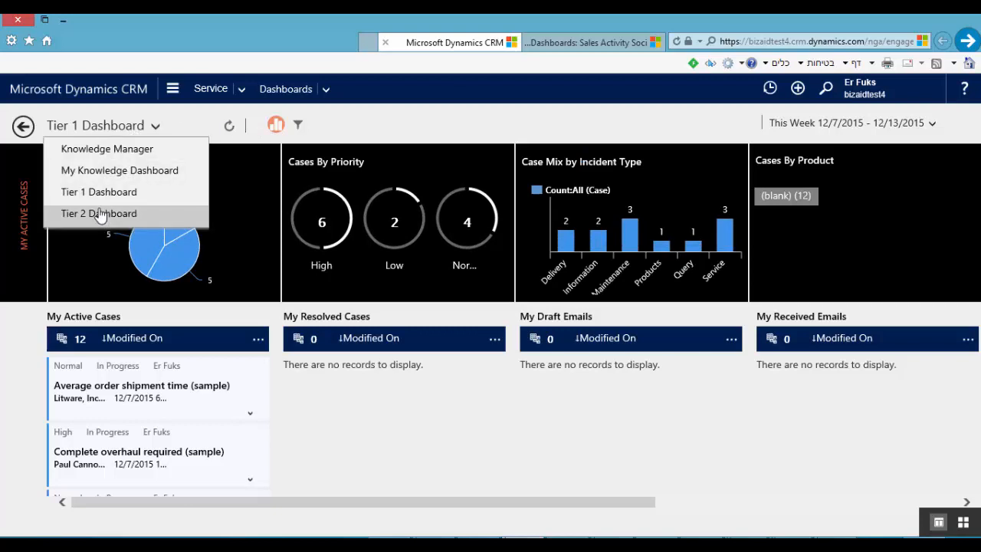
# Step: Switch to the Tier 2 Dashboard, then move to the Sales Activity Social Dashboard page
pyautogui.click(98, 213)
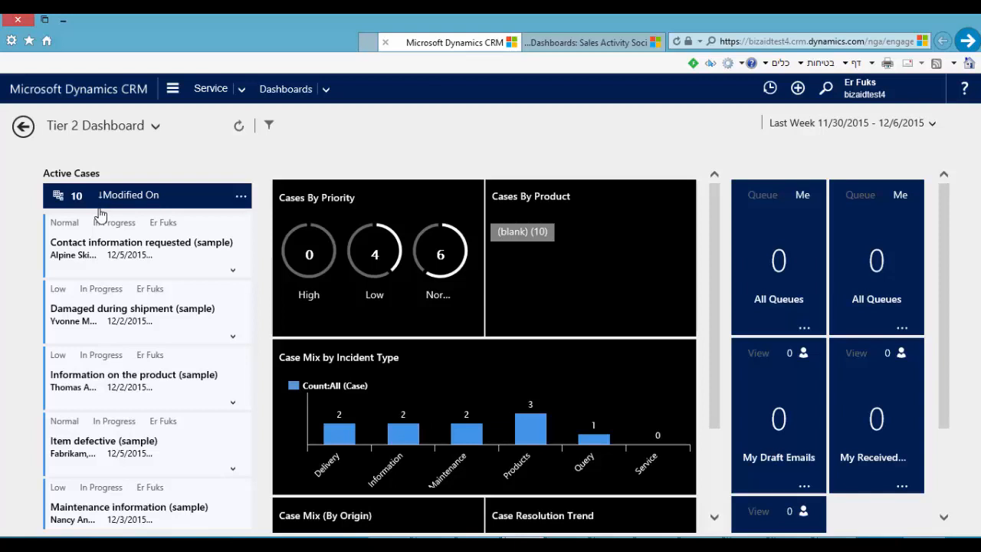
pyautogui.moveTo(110, 202)
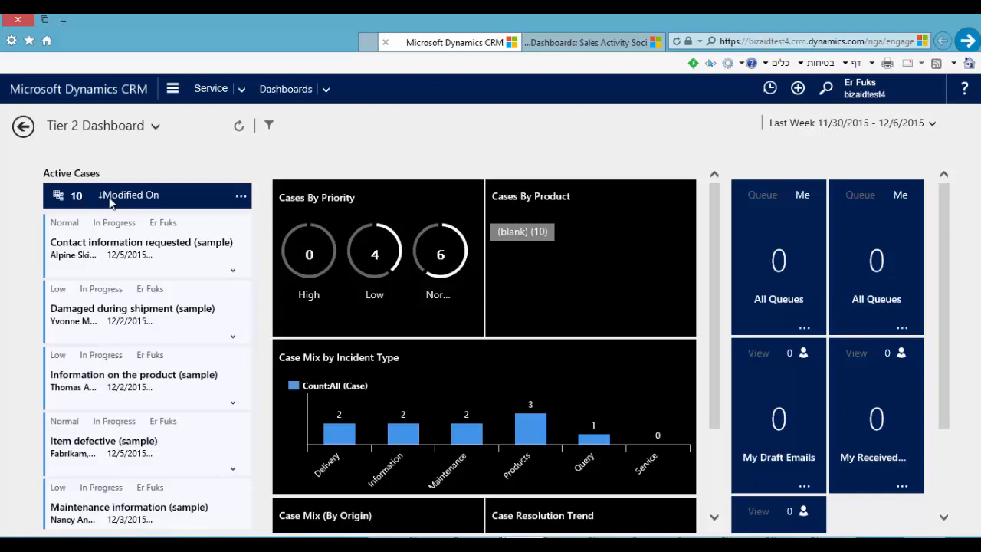
pyautogui.click(590, 42)
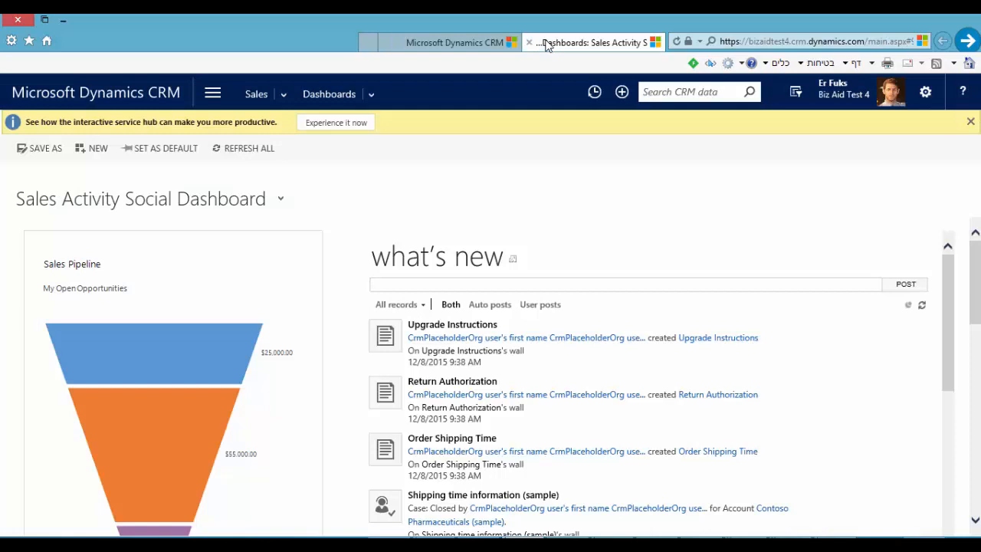
# Step: Reach Settings > Customizations and launch Customize the System for the Default Solution
pyautogui.click(213, 92)
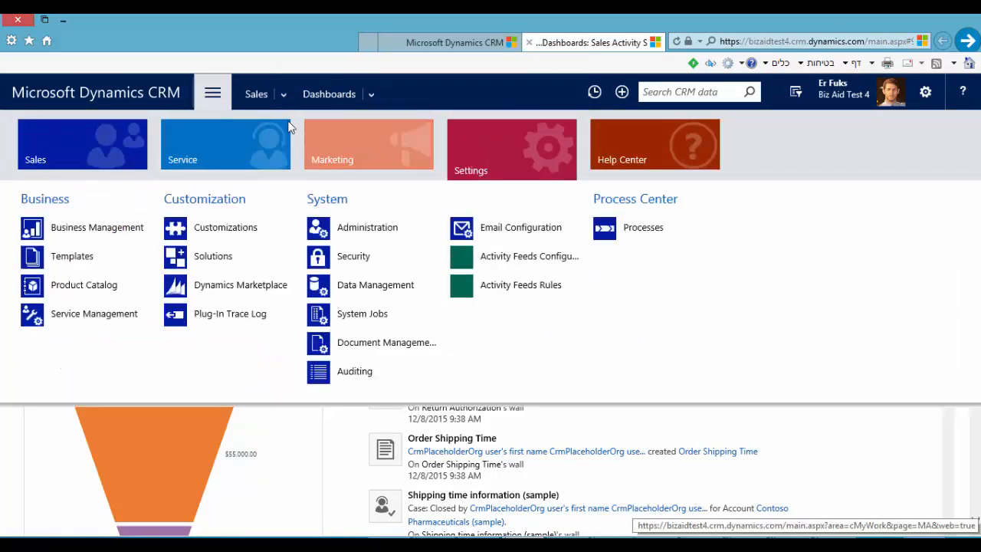
pyautogui.click(225, 227)
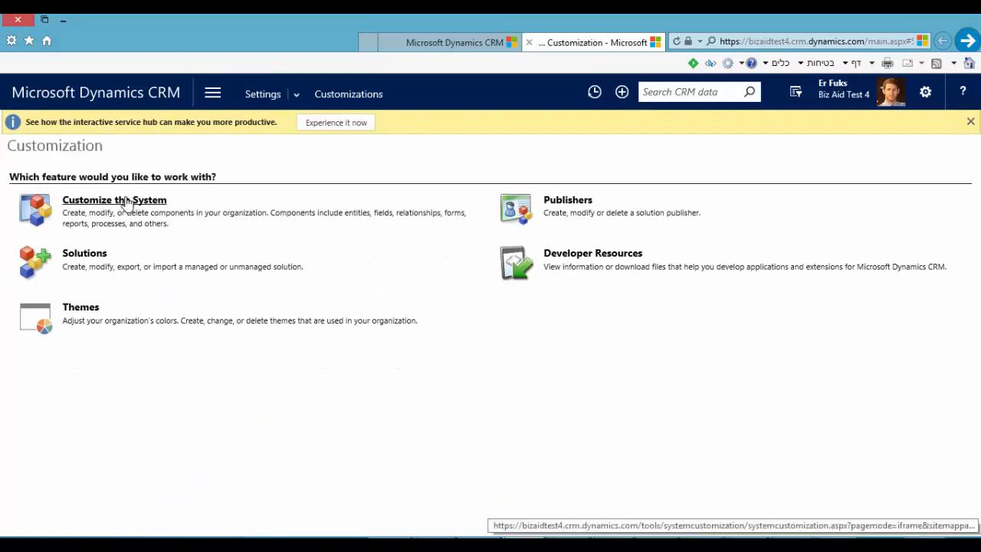
pyautogui.click(113, 199)
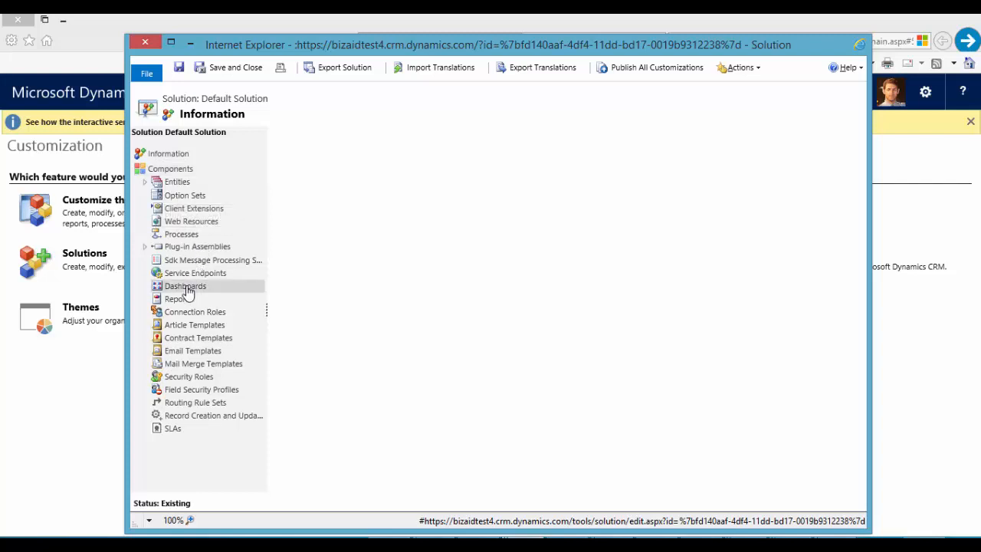
# Step: List the solution's Dashboards, selecting Knowledge Manager and Tier 2 Dashboard, then expand Entities
pyautogui.click(184, 286)
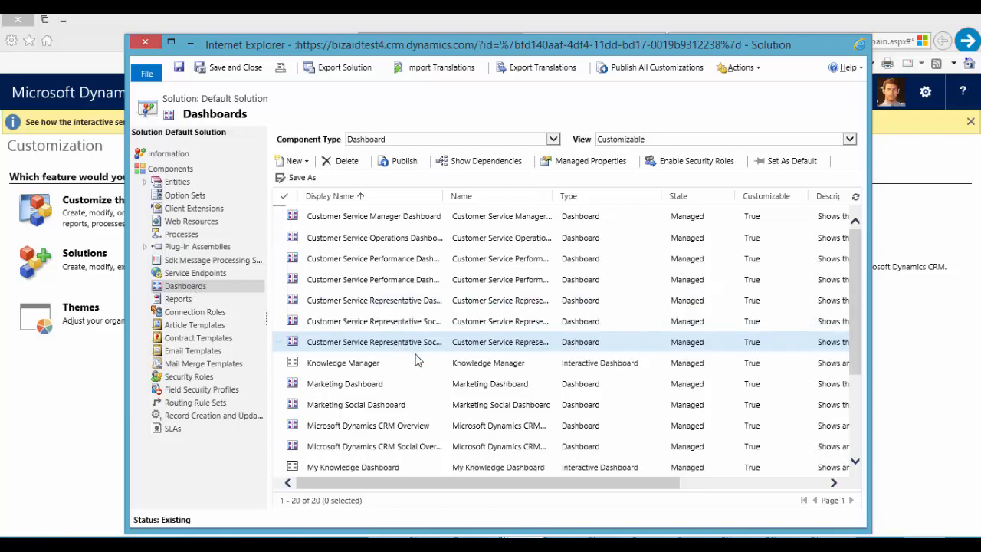
pyautogui.click(342, 362)
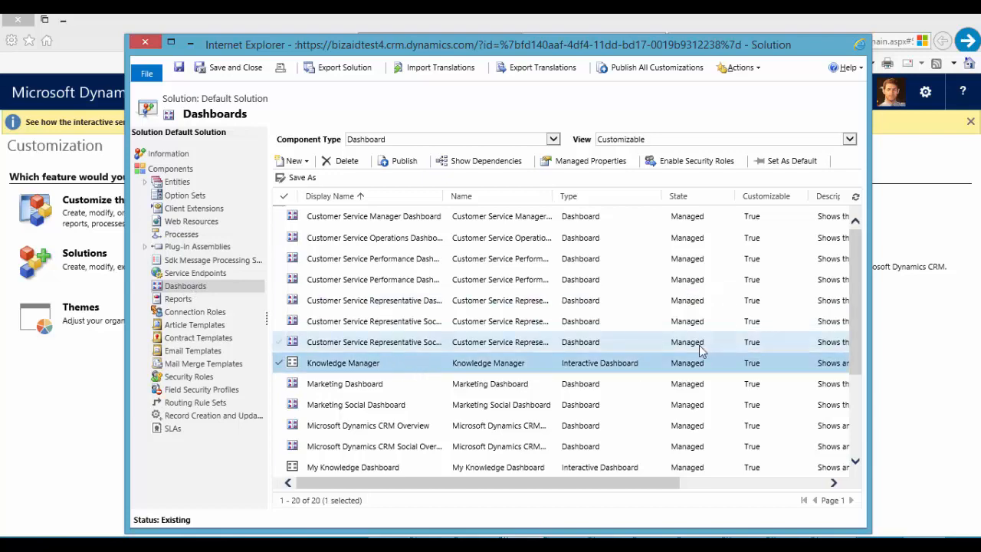
pyautogui.scroll(-3)
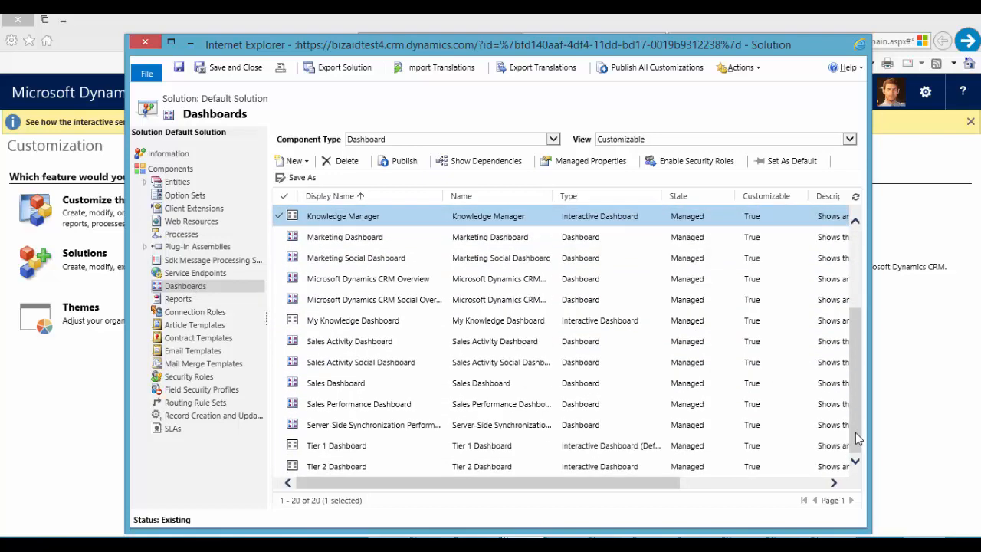
pyautogui.click(338, 466)
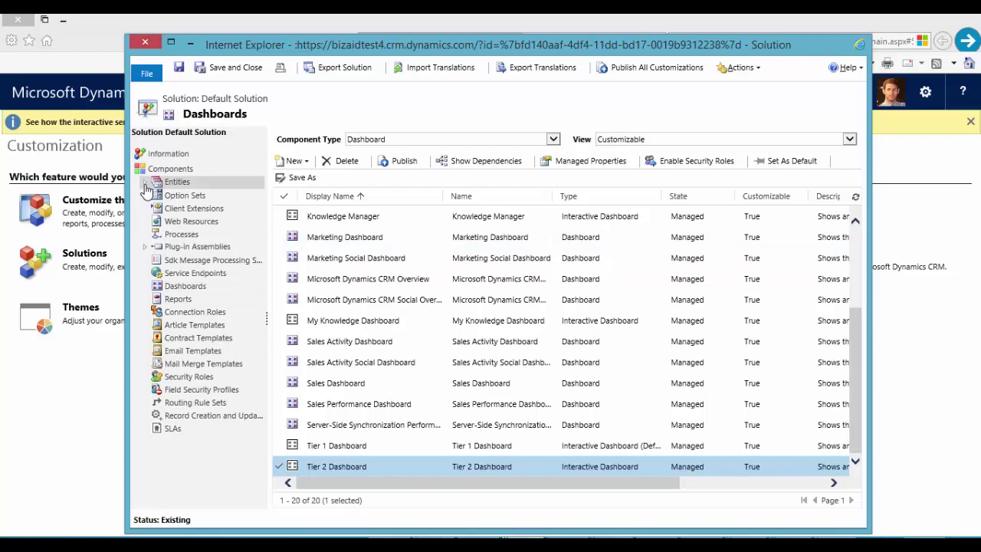
pyautogui.click(144, 181)
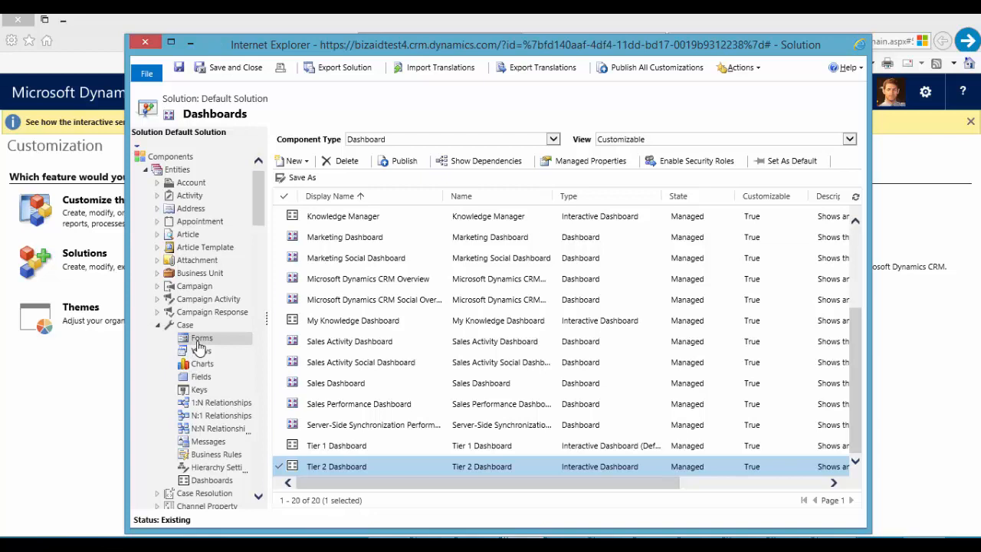
# Step: Show the Case entity's forms list, including Case Main Interaction Centric
pyautogui.click(202, 339)
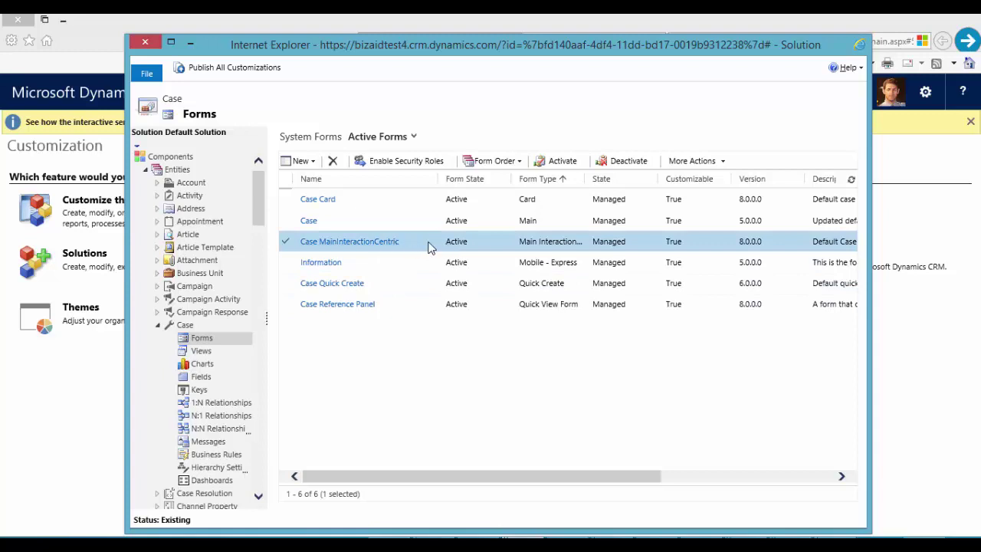
pyautogui.moveTo(431, 245)
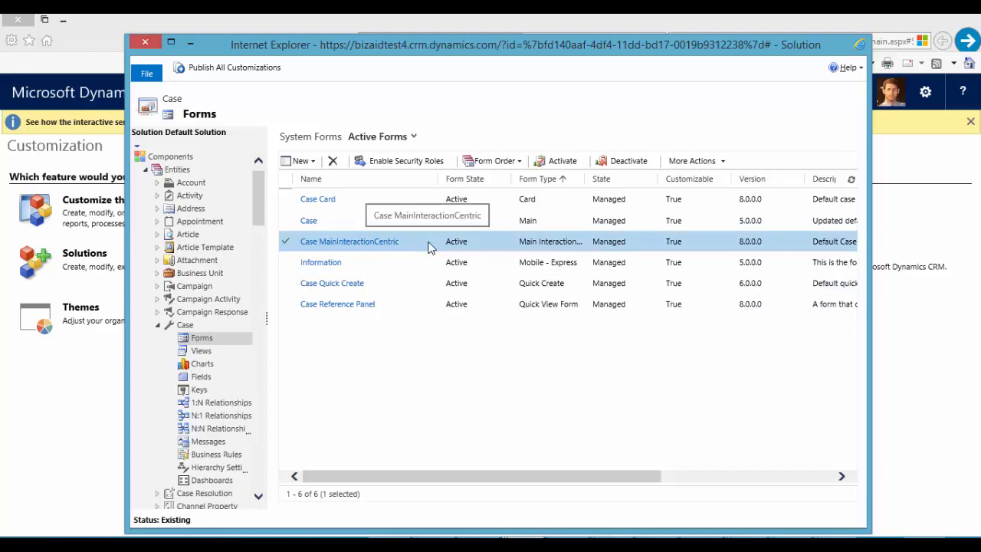